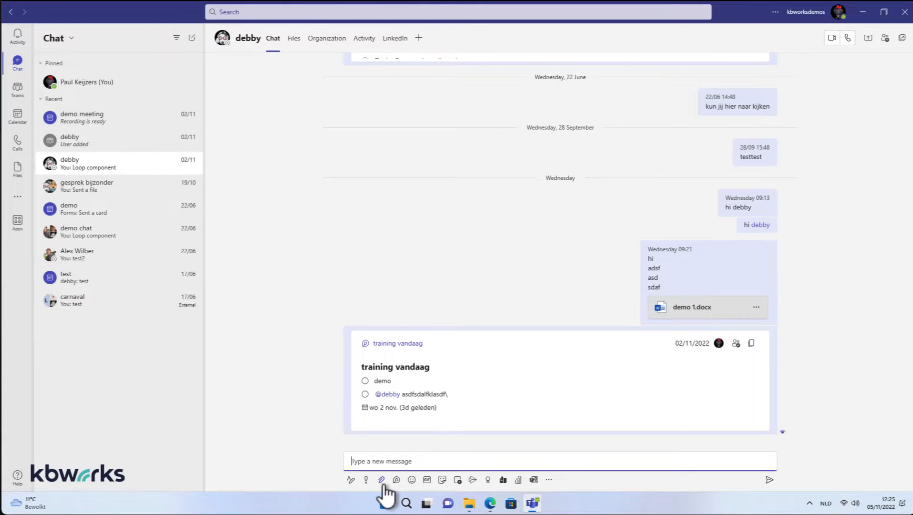
Attach Documentx.docx from the Downloads folder to the new message to debby.
click(382, 480)
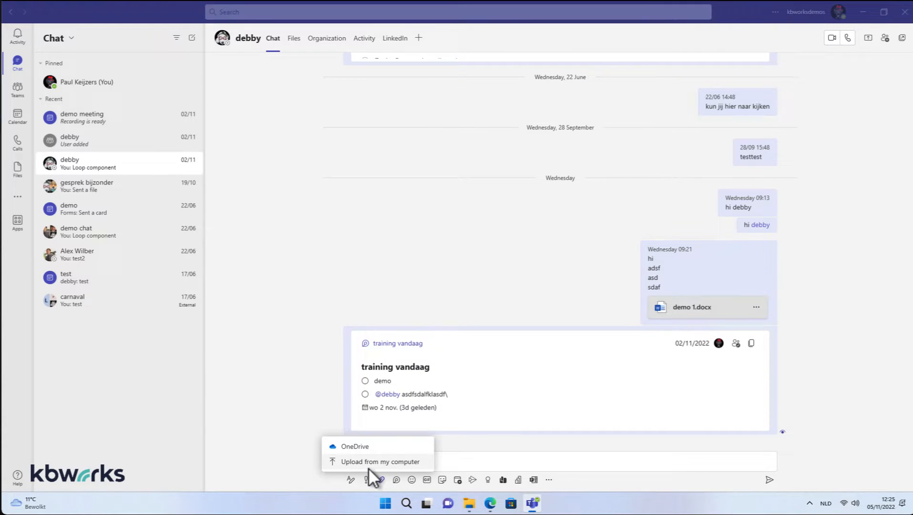
click(381, 462)
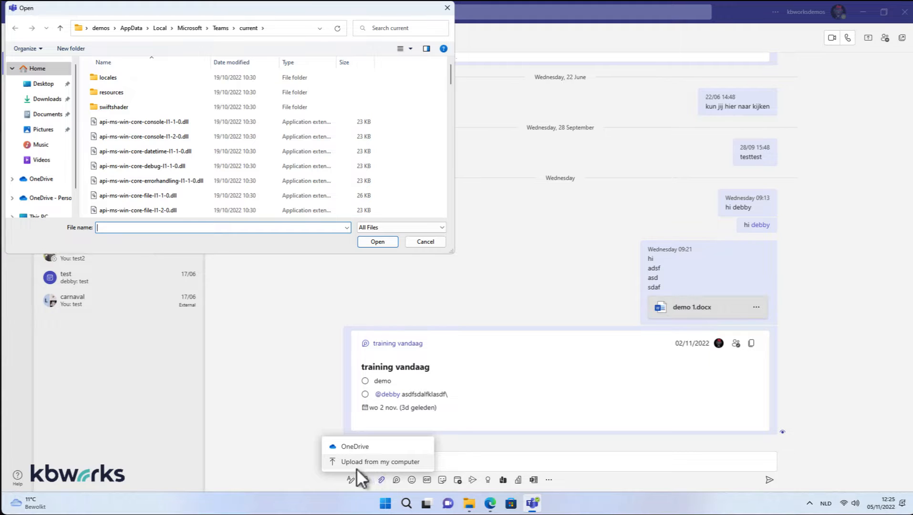
mouse_move(371, 465)
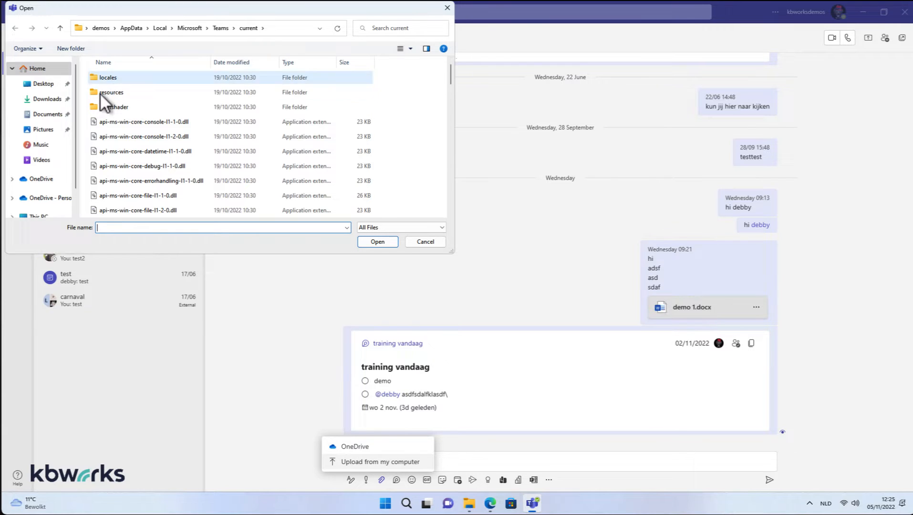
click(47, 100)
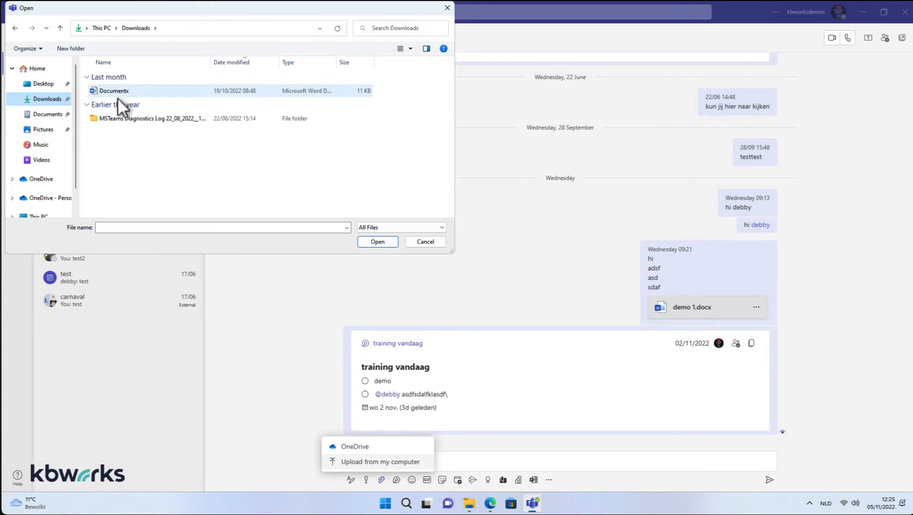
mouse_move(116, 93)
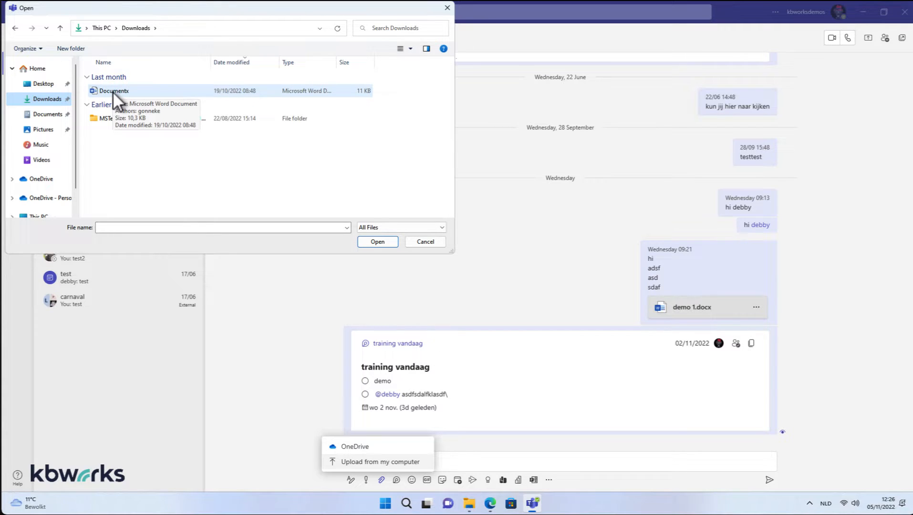
click(113, 90)
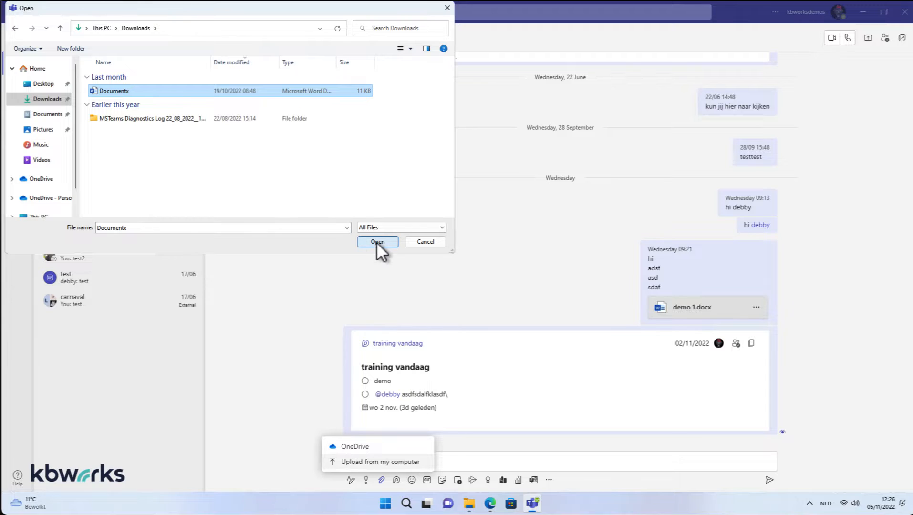
click(377, 241)
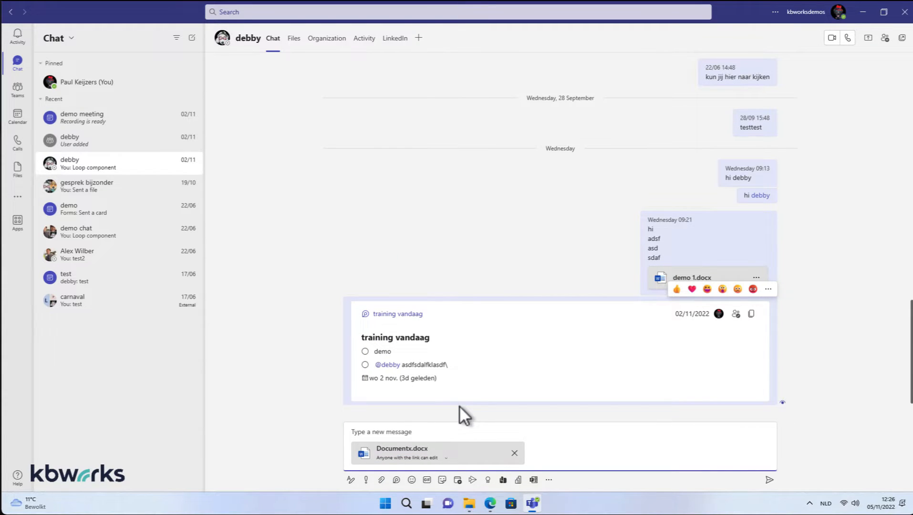
click(407, 432)
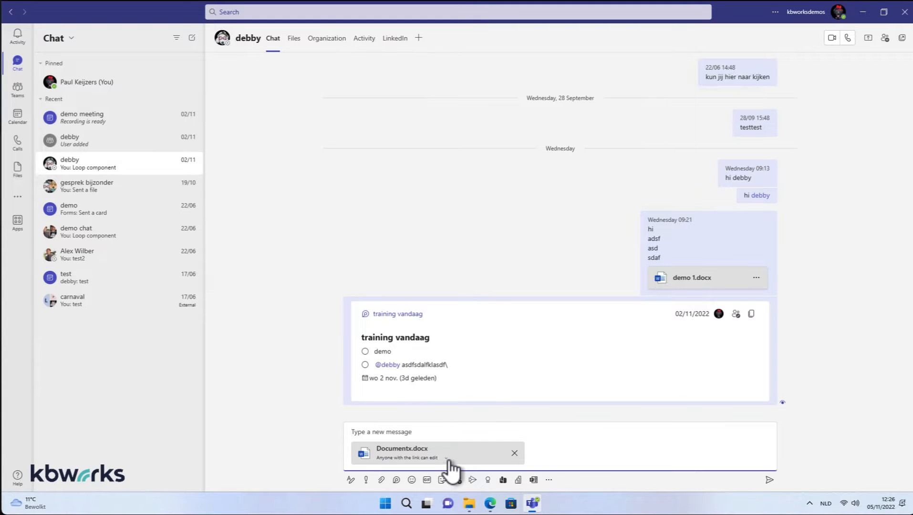
Limit the Documentx.docx link to people currently in this chat with Can edit.
click(407, 458)
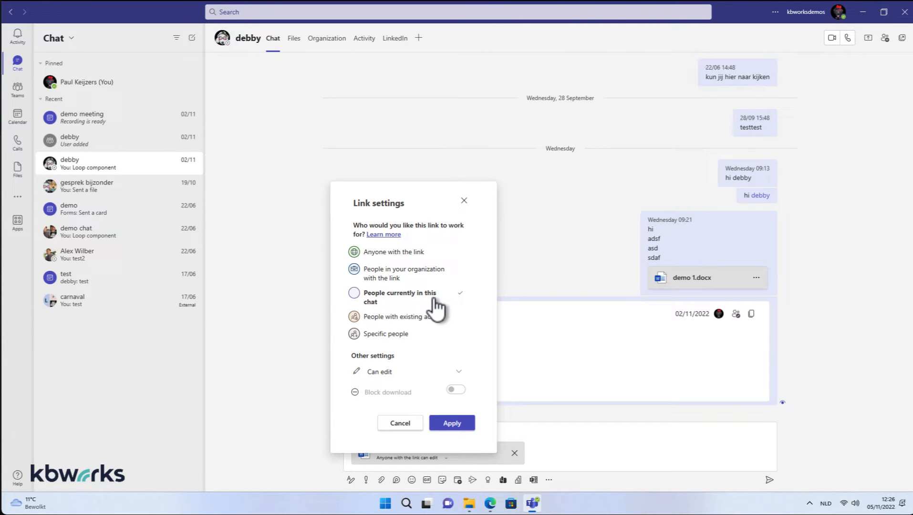
mouse_move(409, 307)
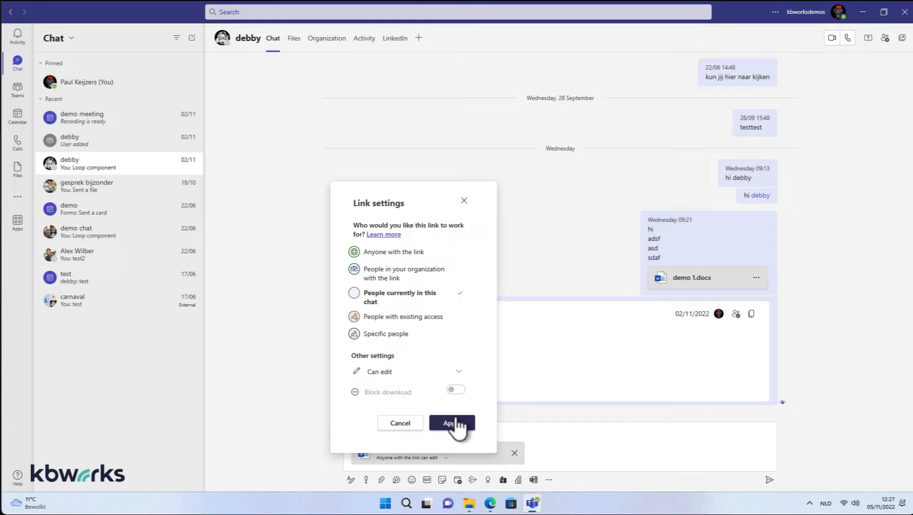
mouse_move(390, 259)
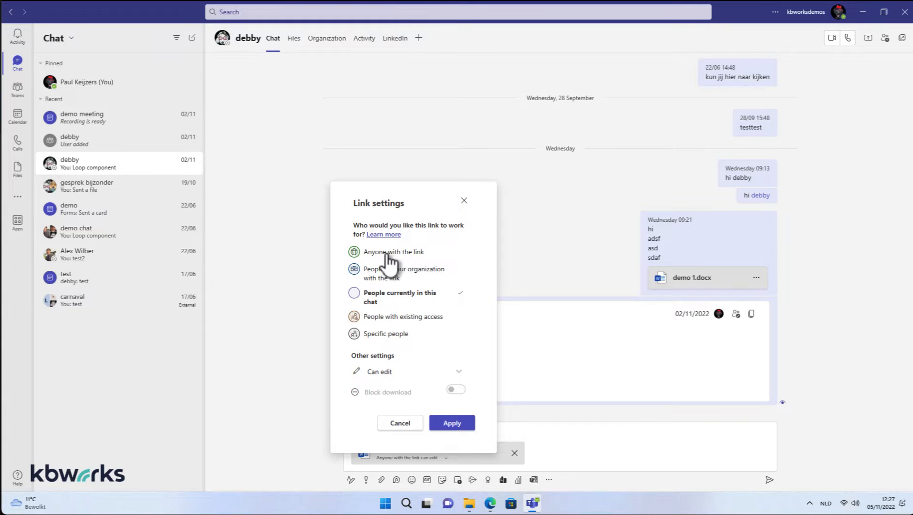
mouse_move(407, 302)
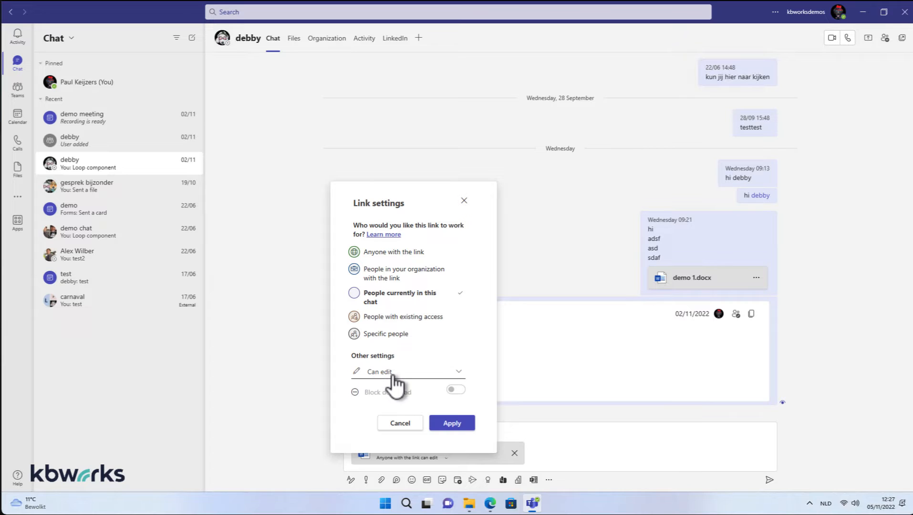
mouse_move(401, 385)
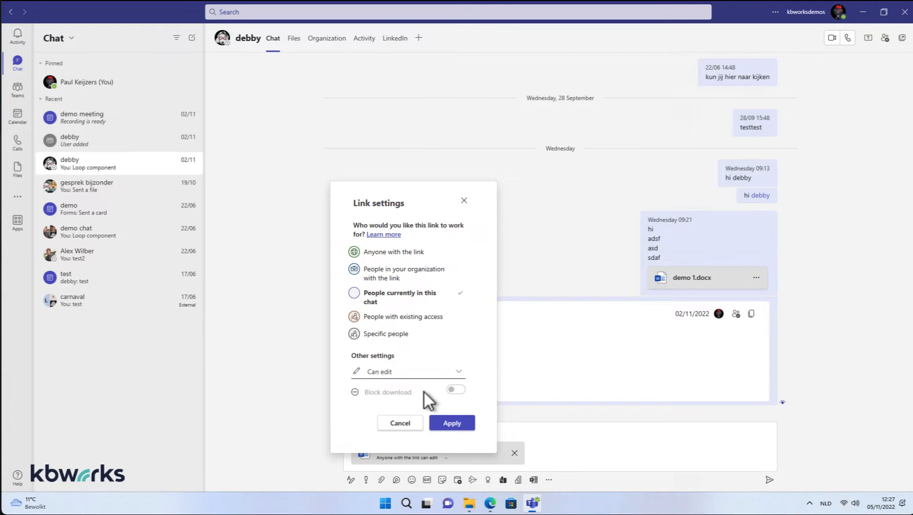
click(451, 423)
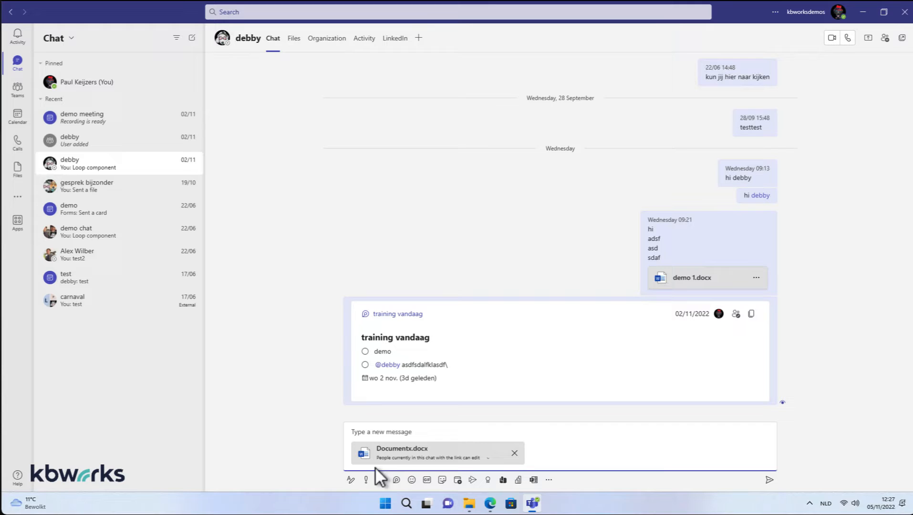
mouse_move(402, 476)
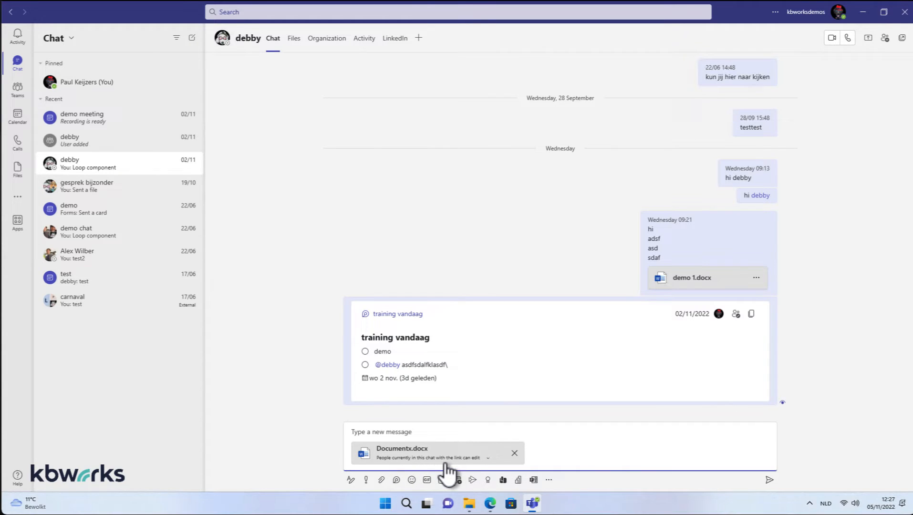
mouse_move(493, 469)
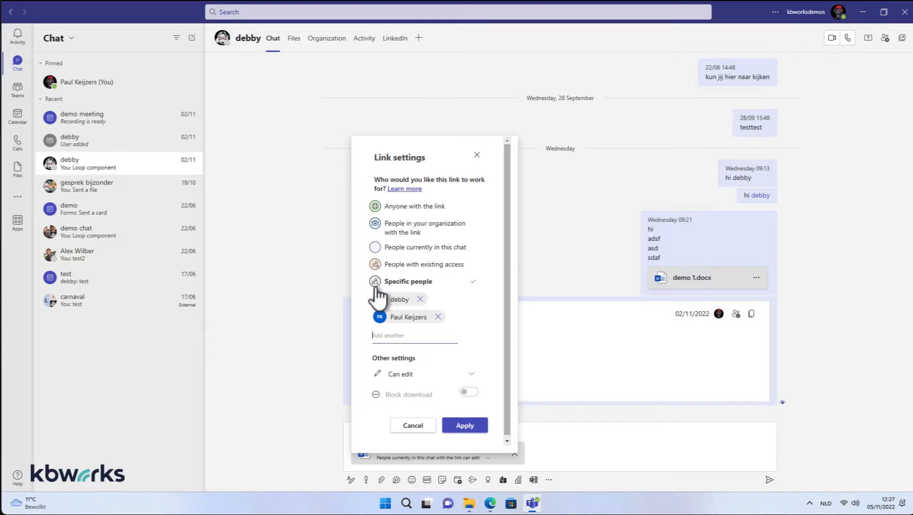
mouse_move(429, 346)
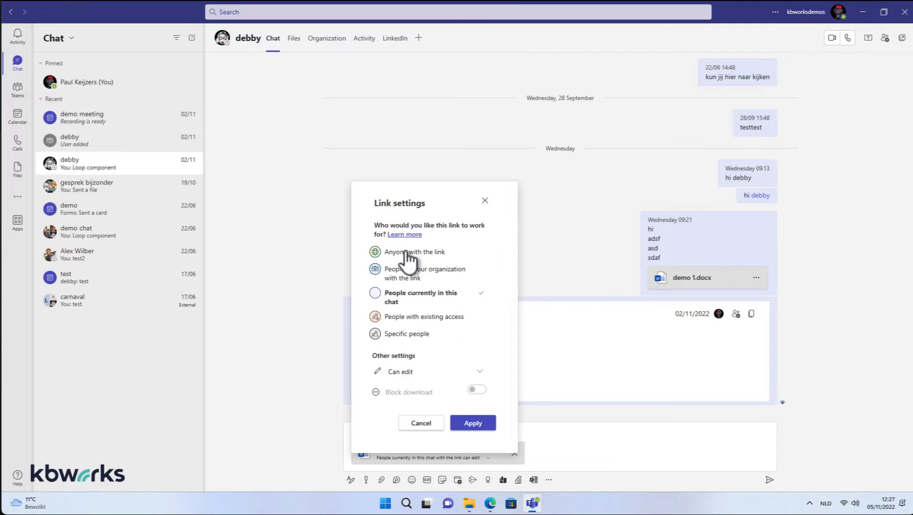
mouse_move(421, 424)
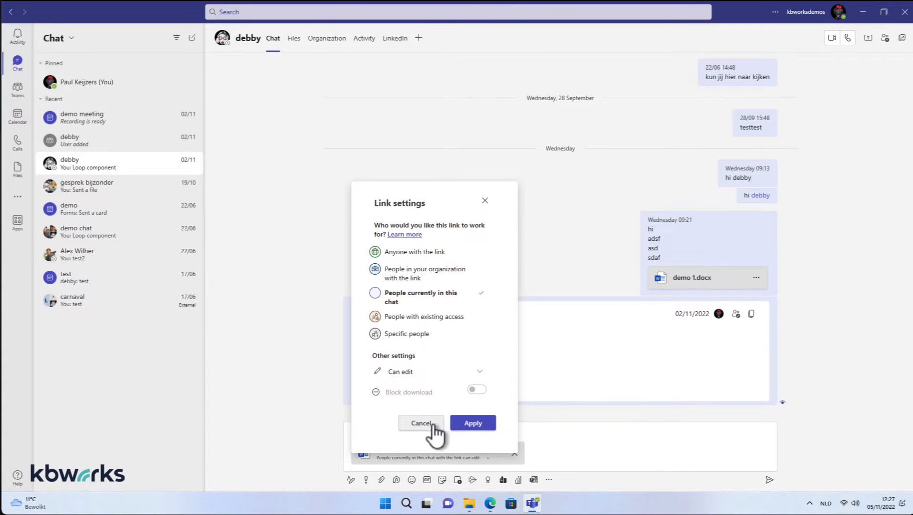
Review the Documentx.docx link options again and dismiss them, keeping the chat-only edit link.
click(421, 424)
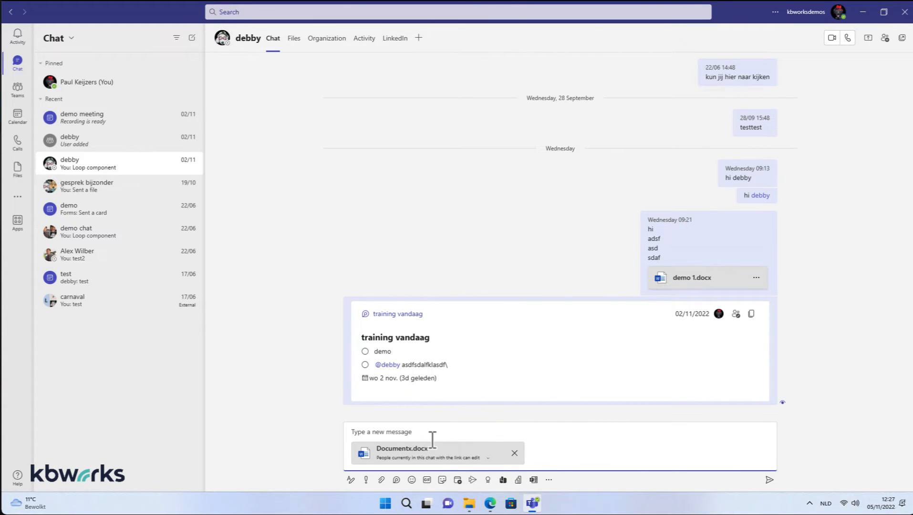
mouse_move(457, 454)
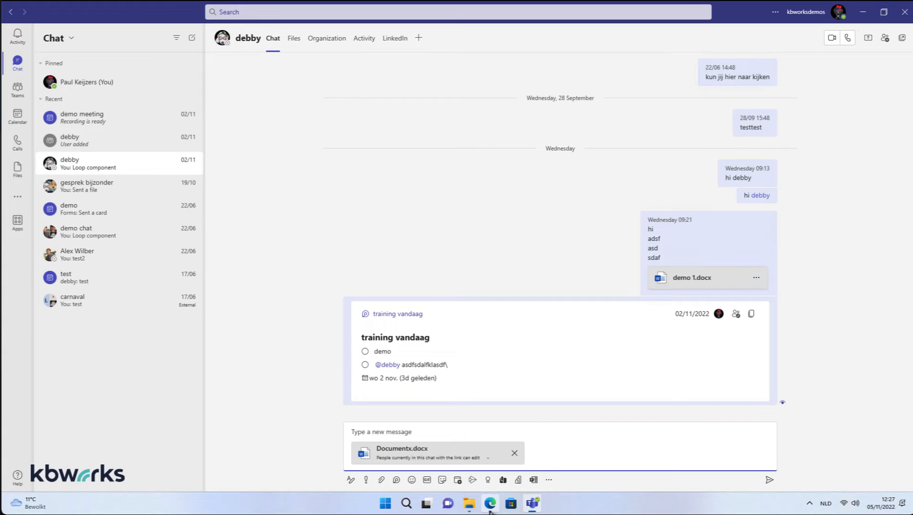
Switch to the SharePoint admin center and view the organization-level Sharing settings under Policies.
click(489, 503)
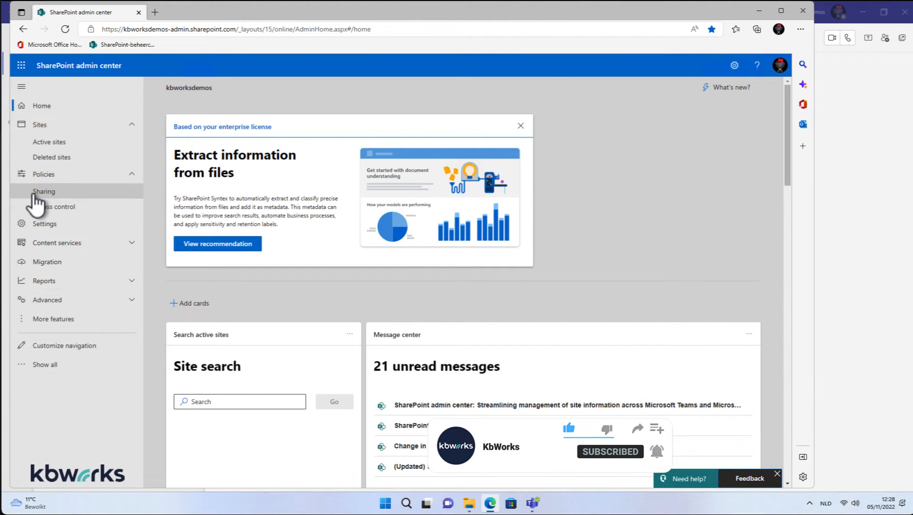
click(44, 191)
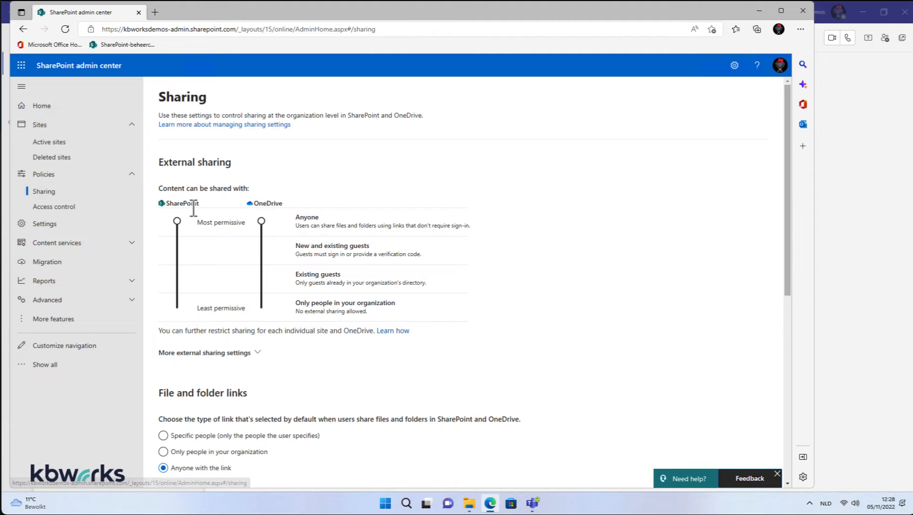
mouse_move(341, 230)
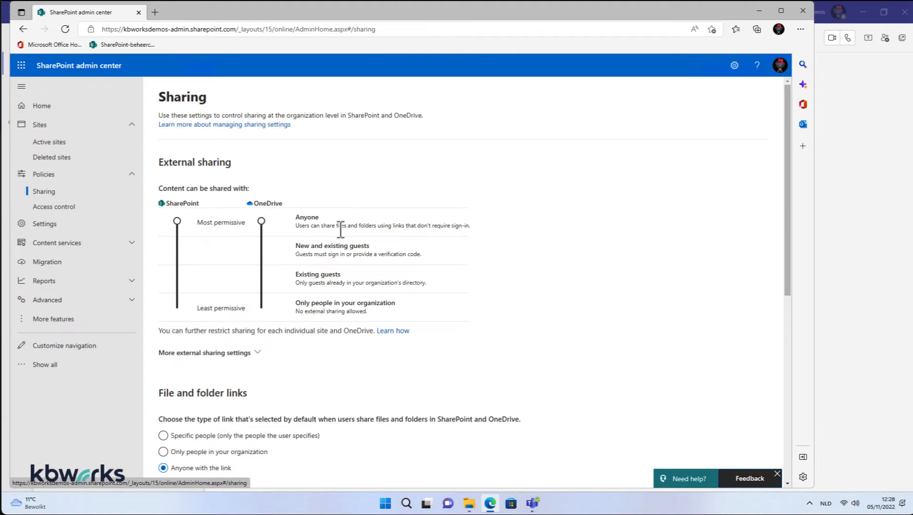
mouse_move(278, 284)
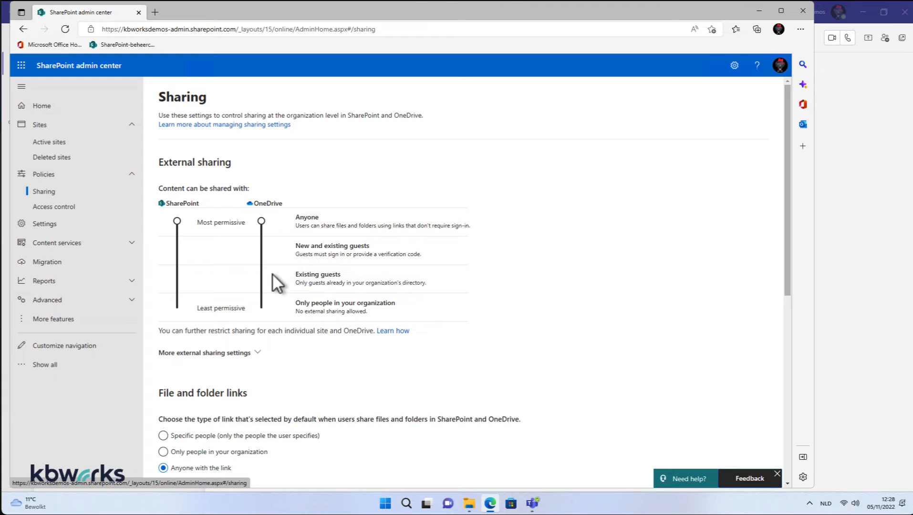
mouse_move(278, 260)
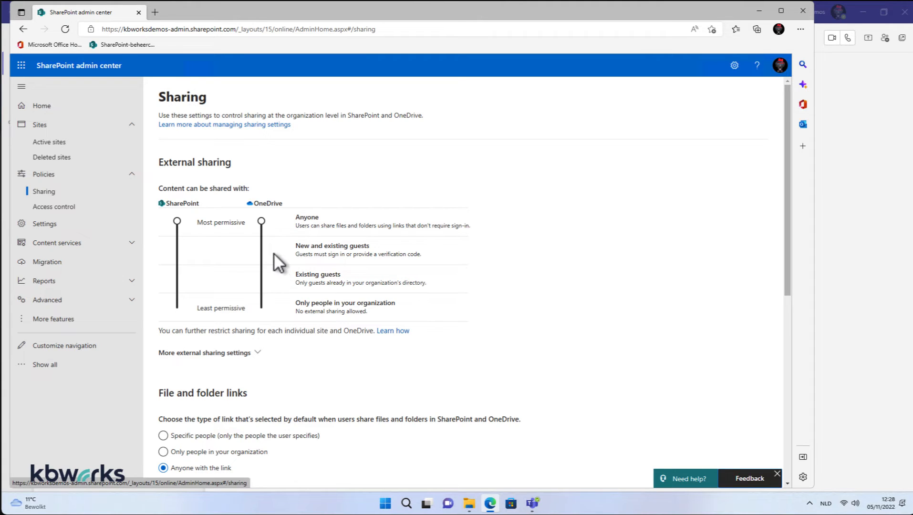
mouse_move(276, 230)
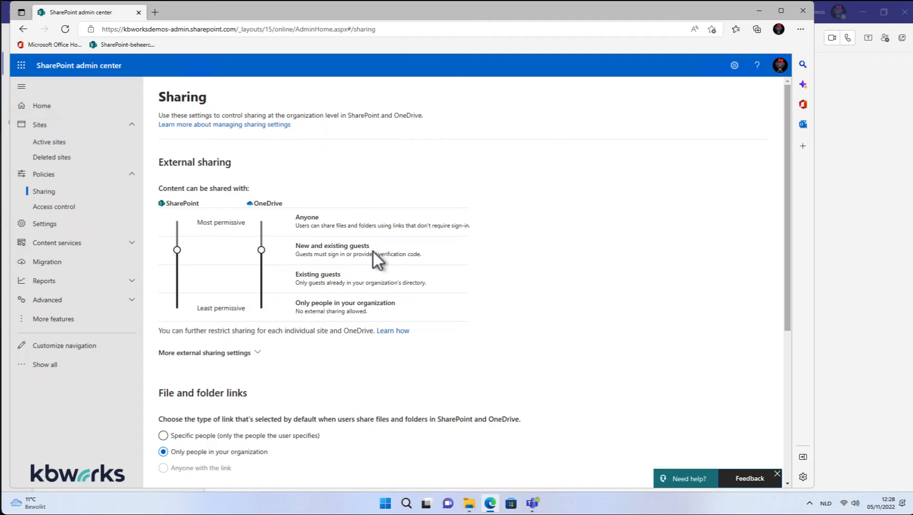
mouse_move(411, 258)
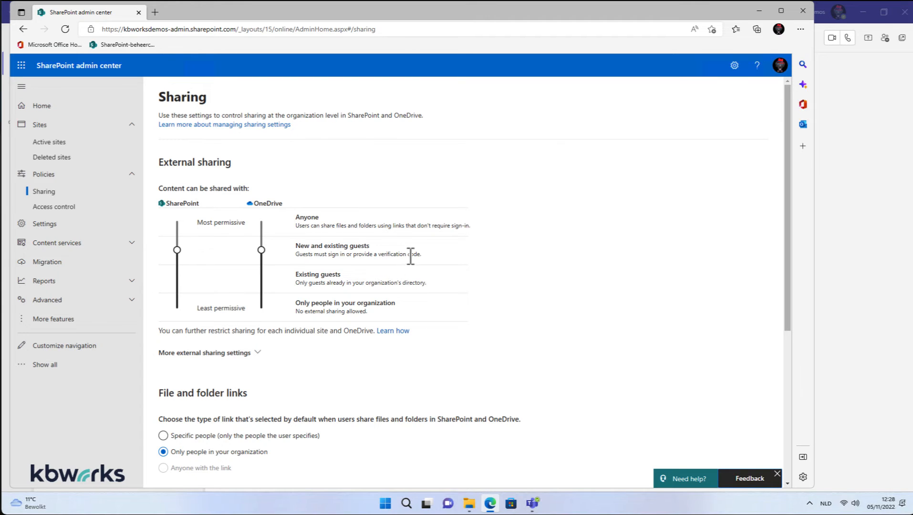
mouse_move(363, 272)
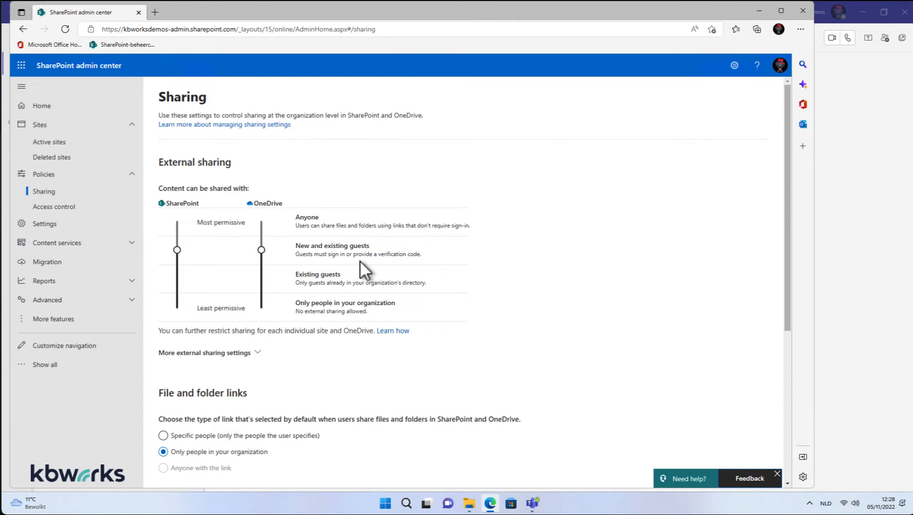
mouse_move(359, 273)
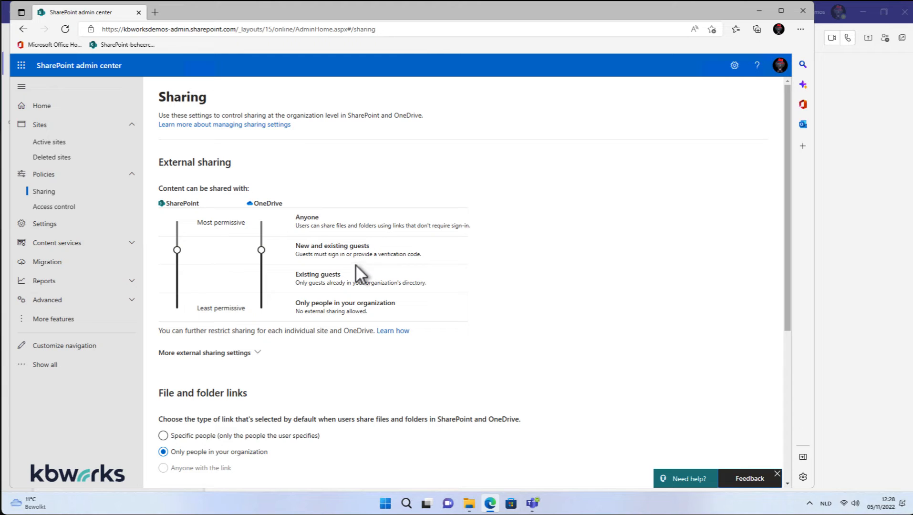
mouse_move(270, 359)
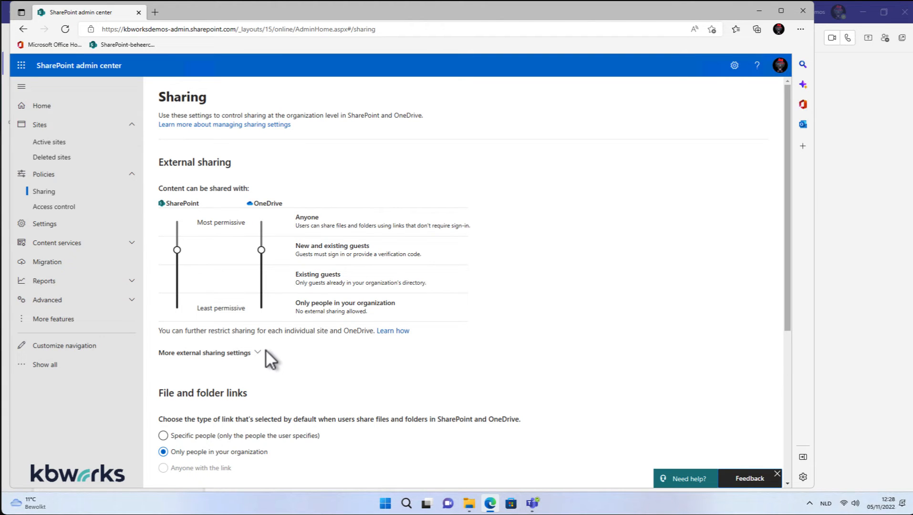
scroll(down, 3)
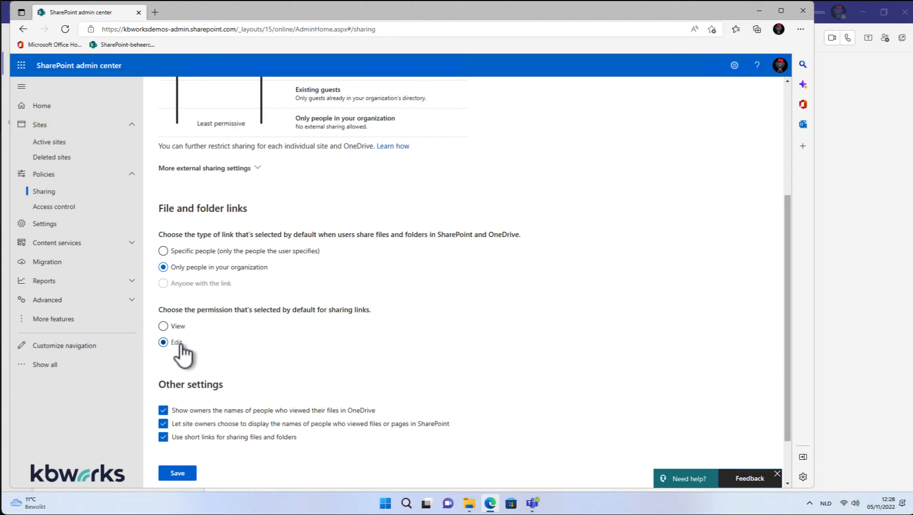
mouse_move(198, 352)
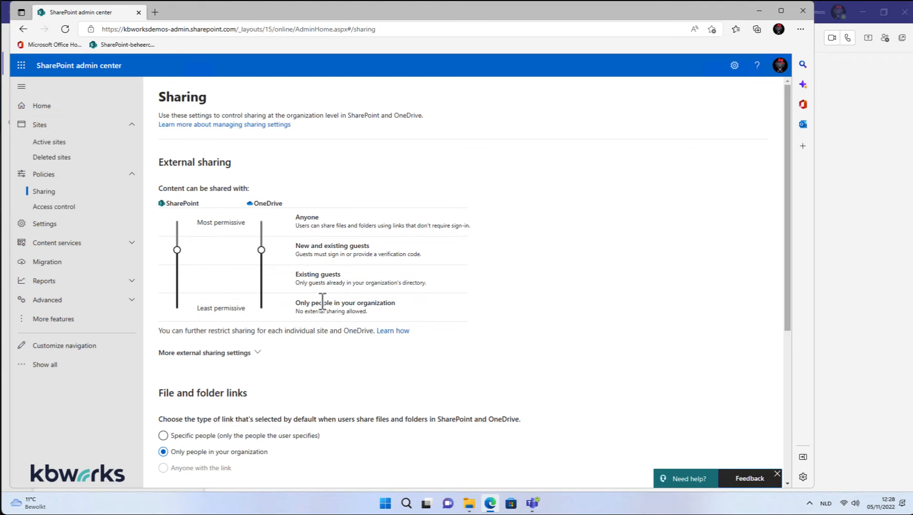
mouse_move(326, 309)
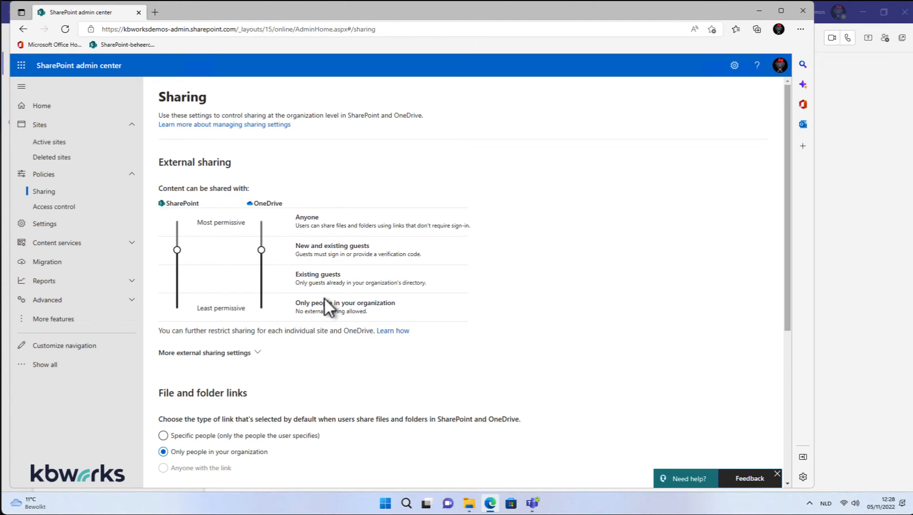
mouse_move(330, 307)
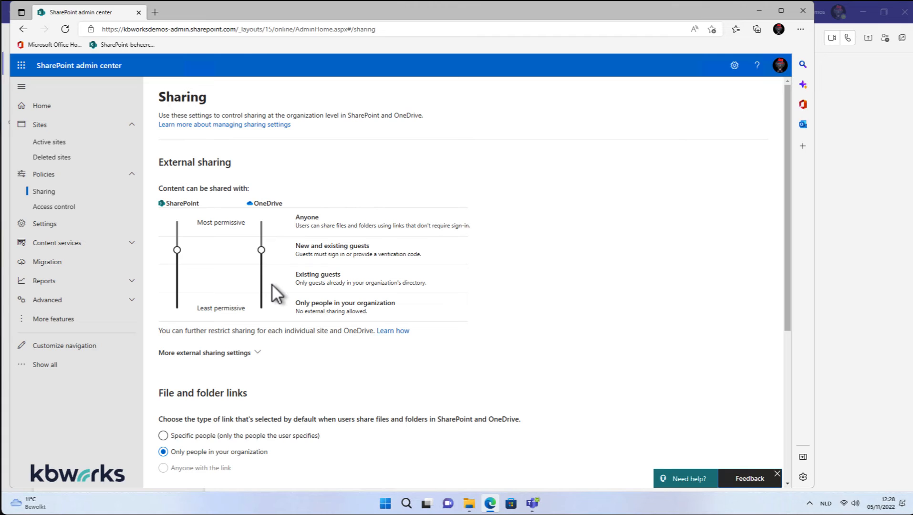
mouse_move(285, 291)
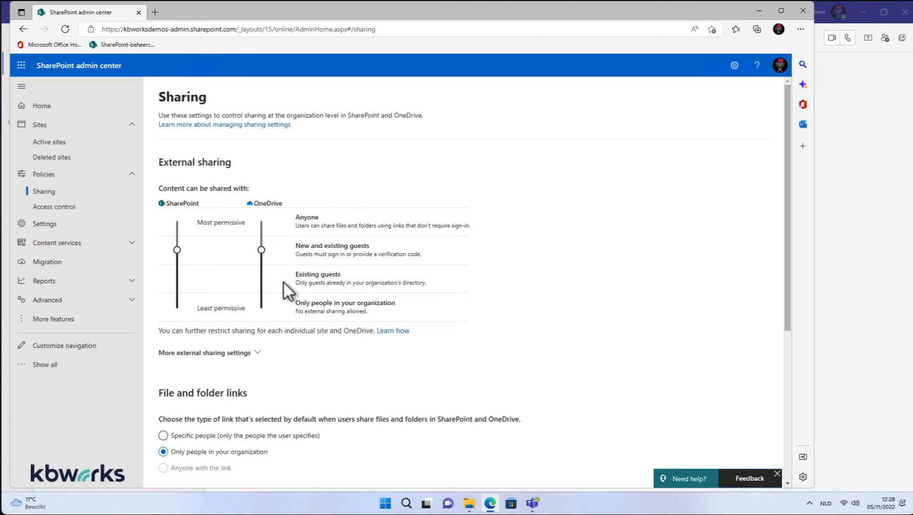
mouse_move(736, 46)
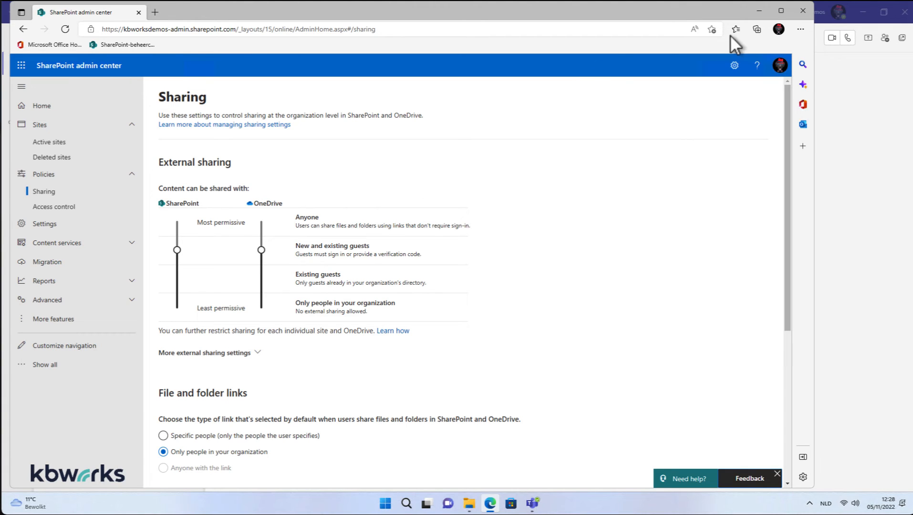